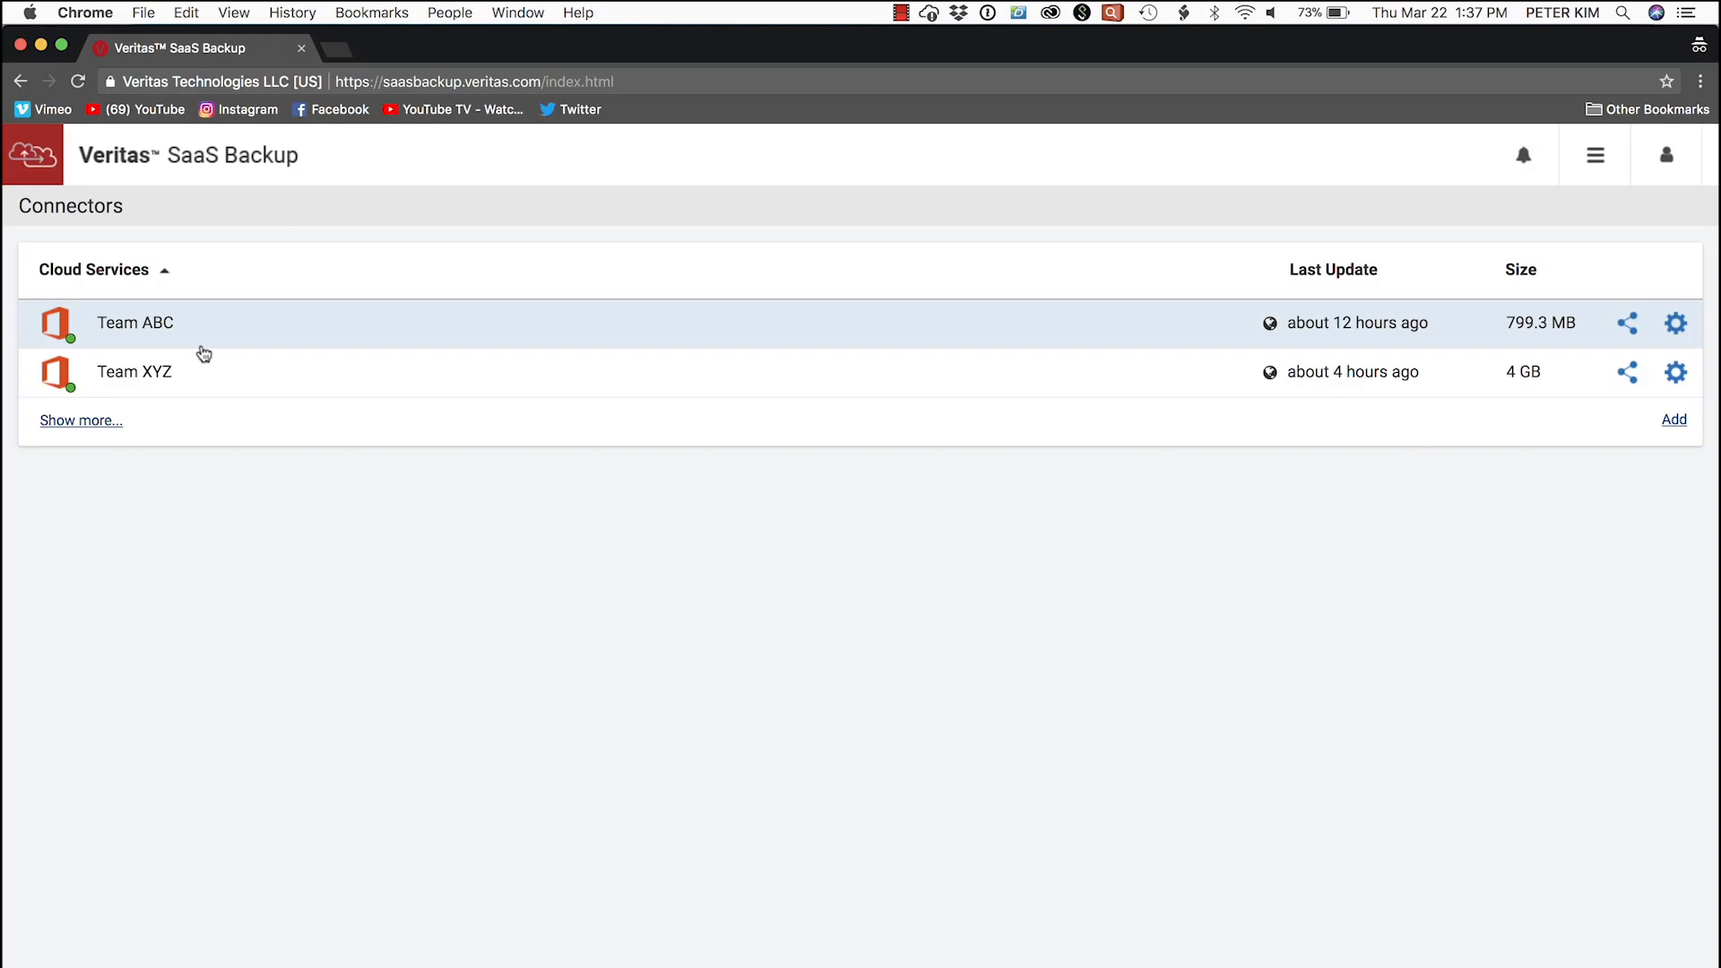
Open Megan Bowen's backup under Team ABC's Users, listing Outlook, OneDrive, Tasks, Calendar, Contacts and In-Place Archive.
left_click(134, 323)
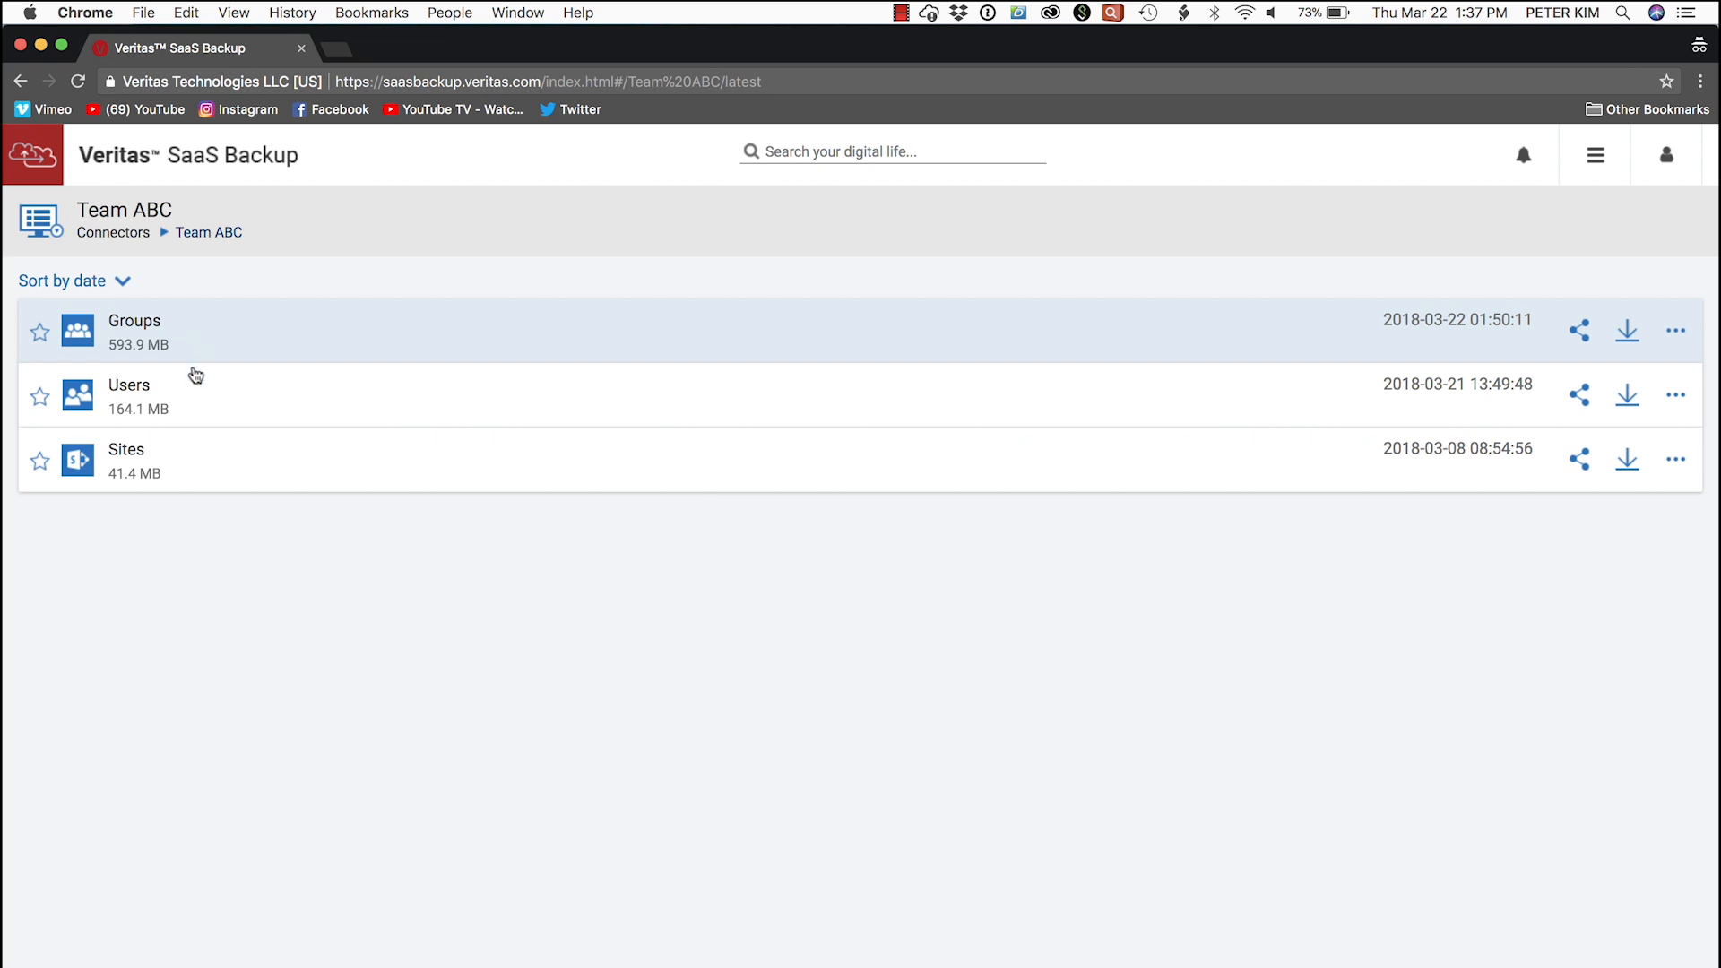
left_click(129, 383)
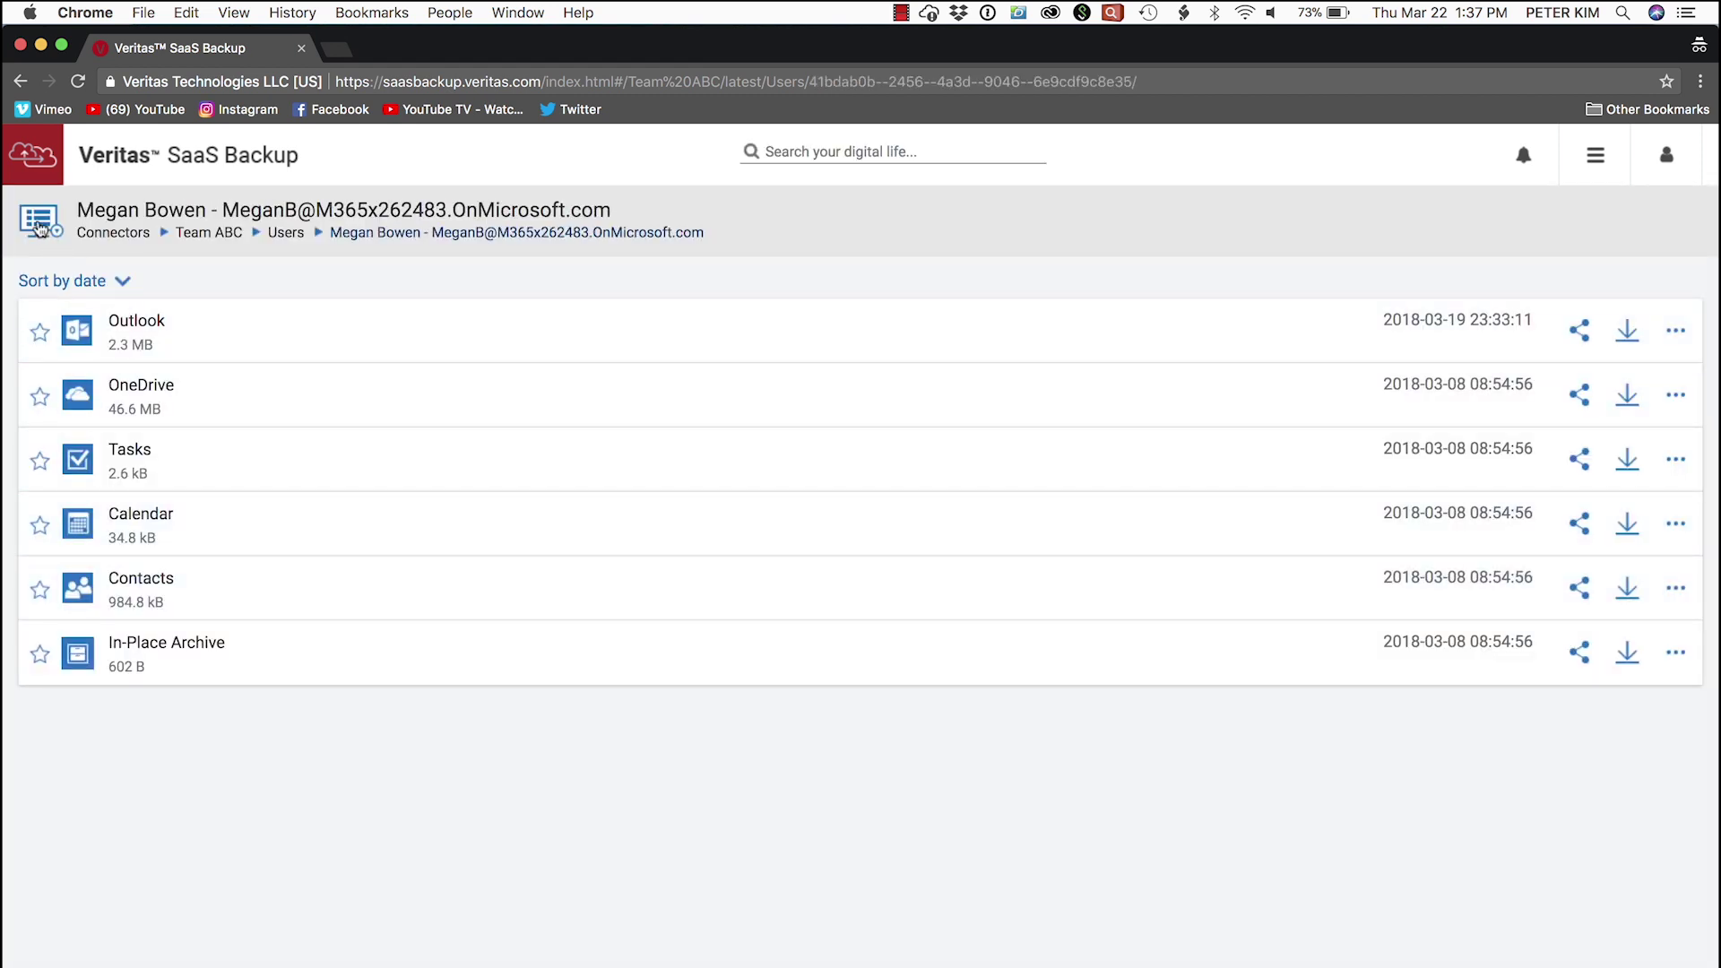
Show the Snapshots for Team ABC history and load older snapshots back to 12 days ago.
left_click(41, 220)
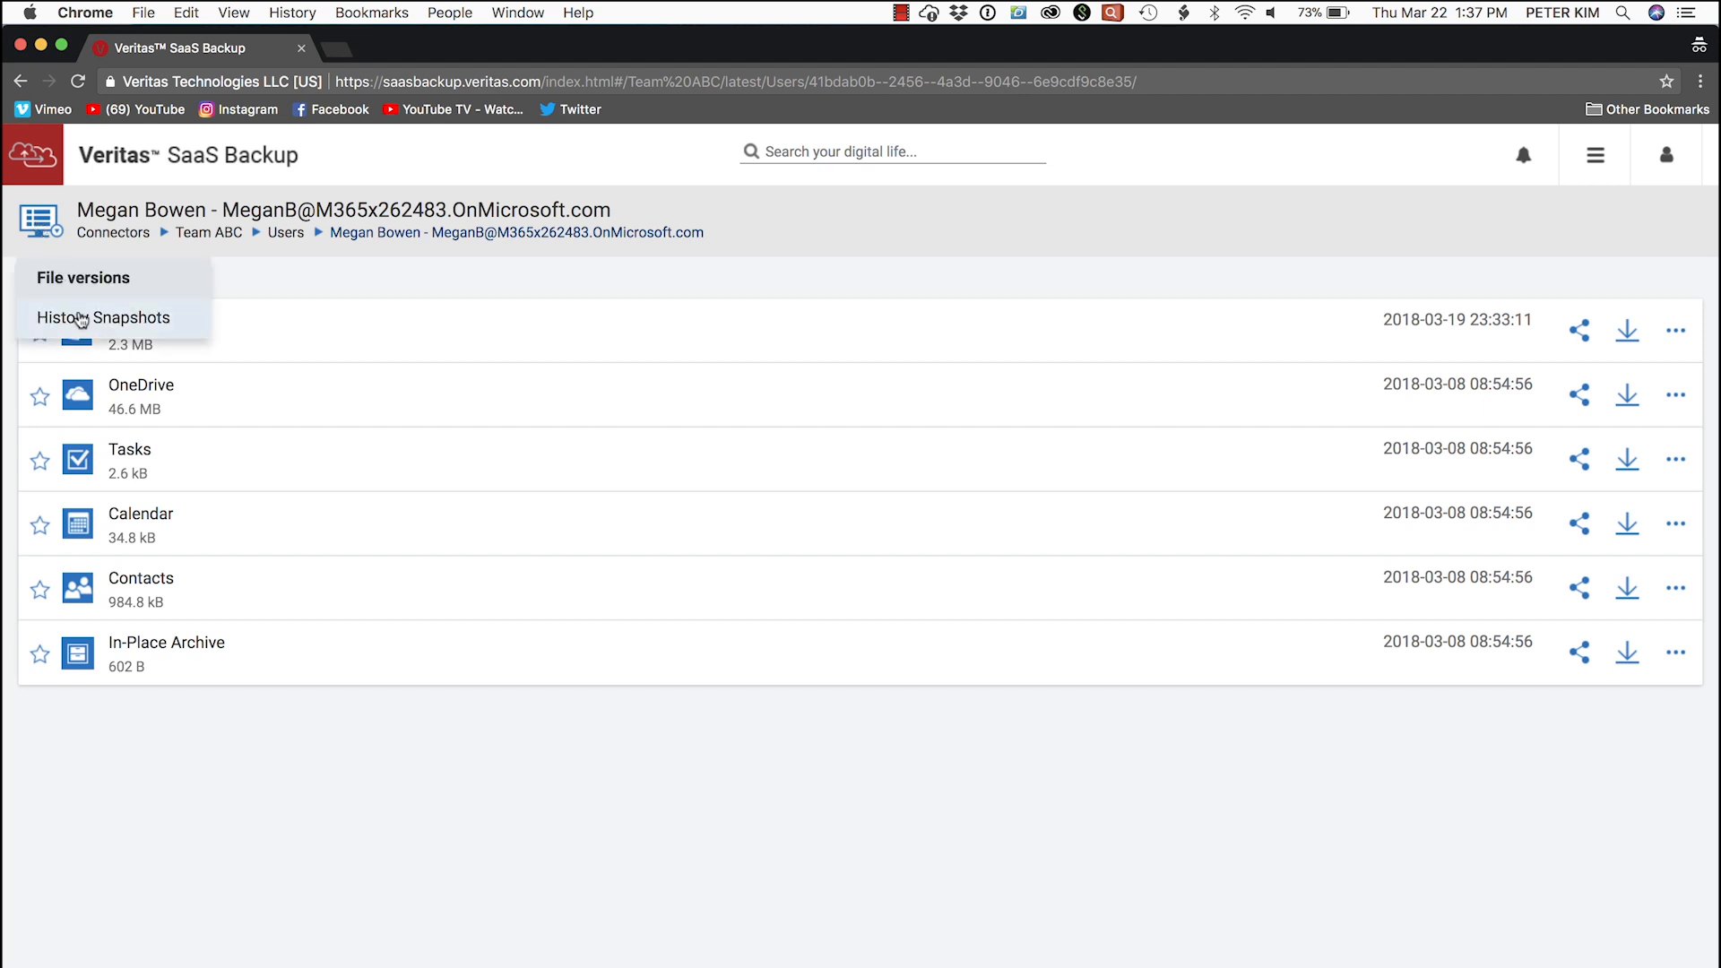
left_click(139, 318)
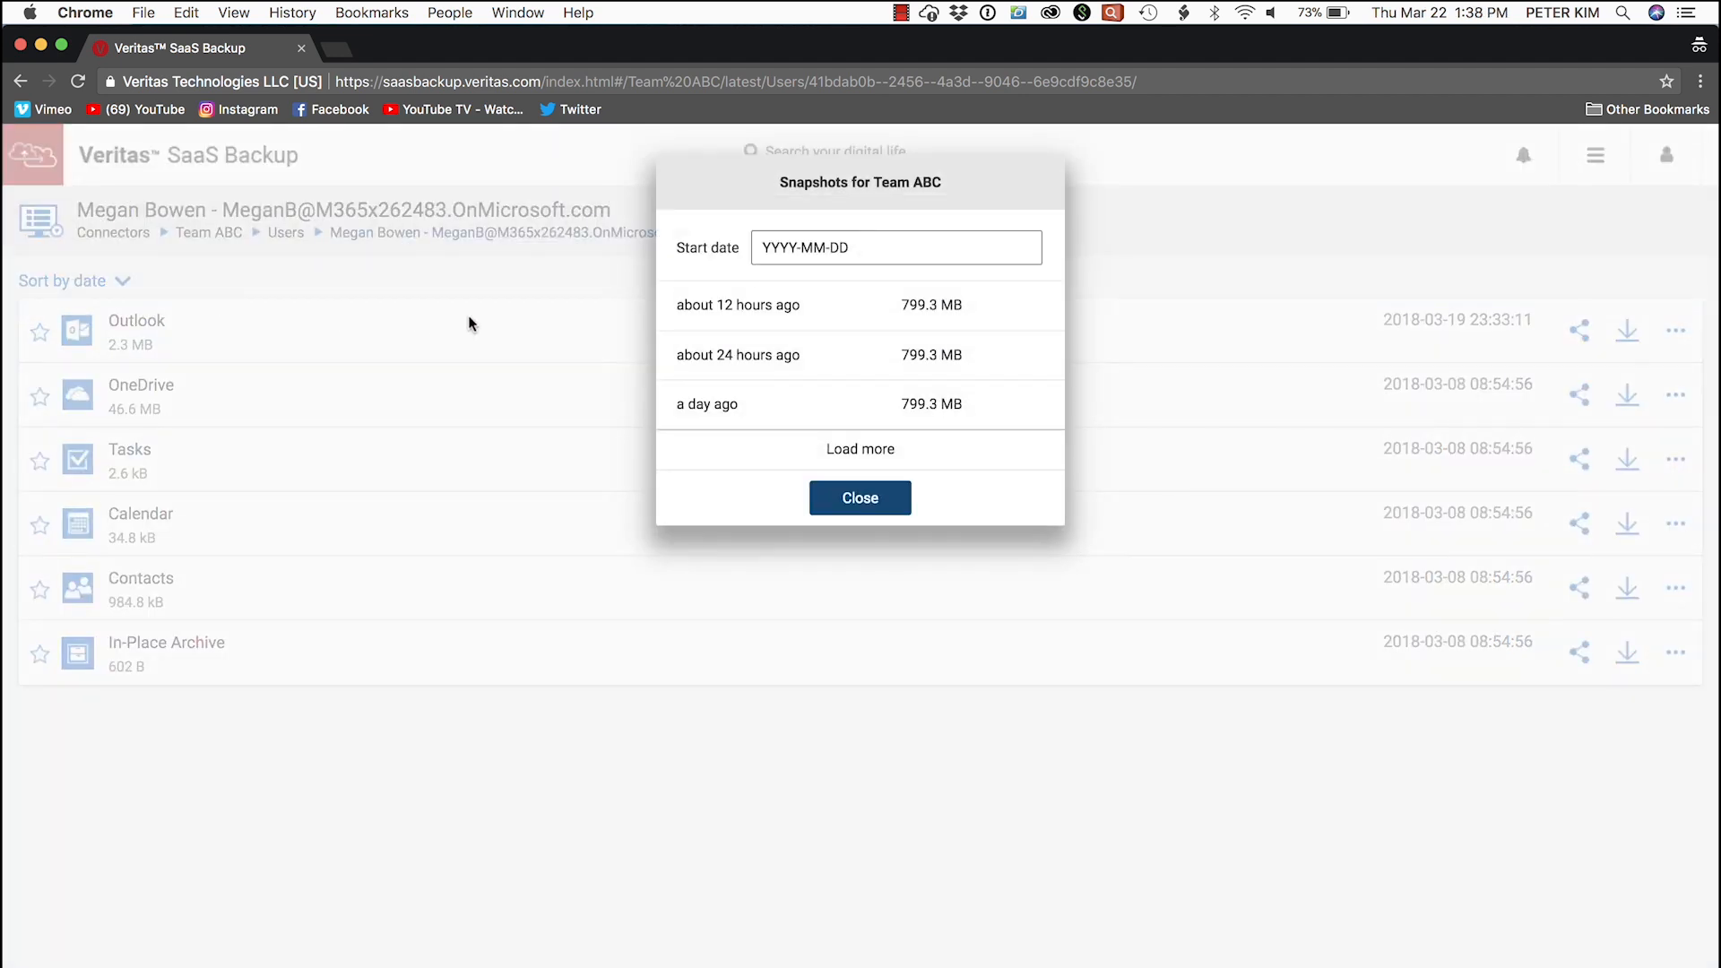
left_click(859, 448)
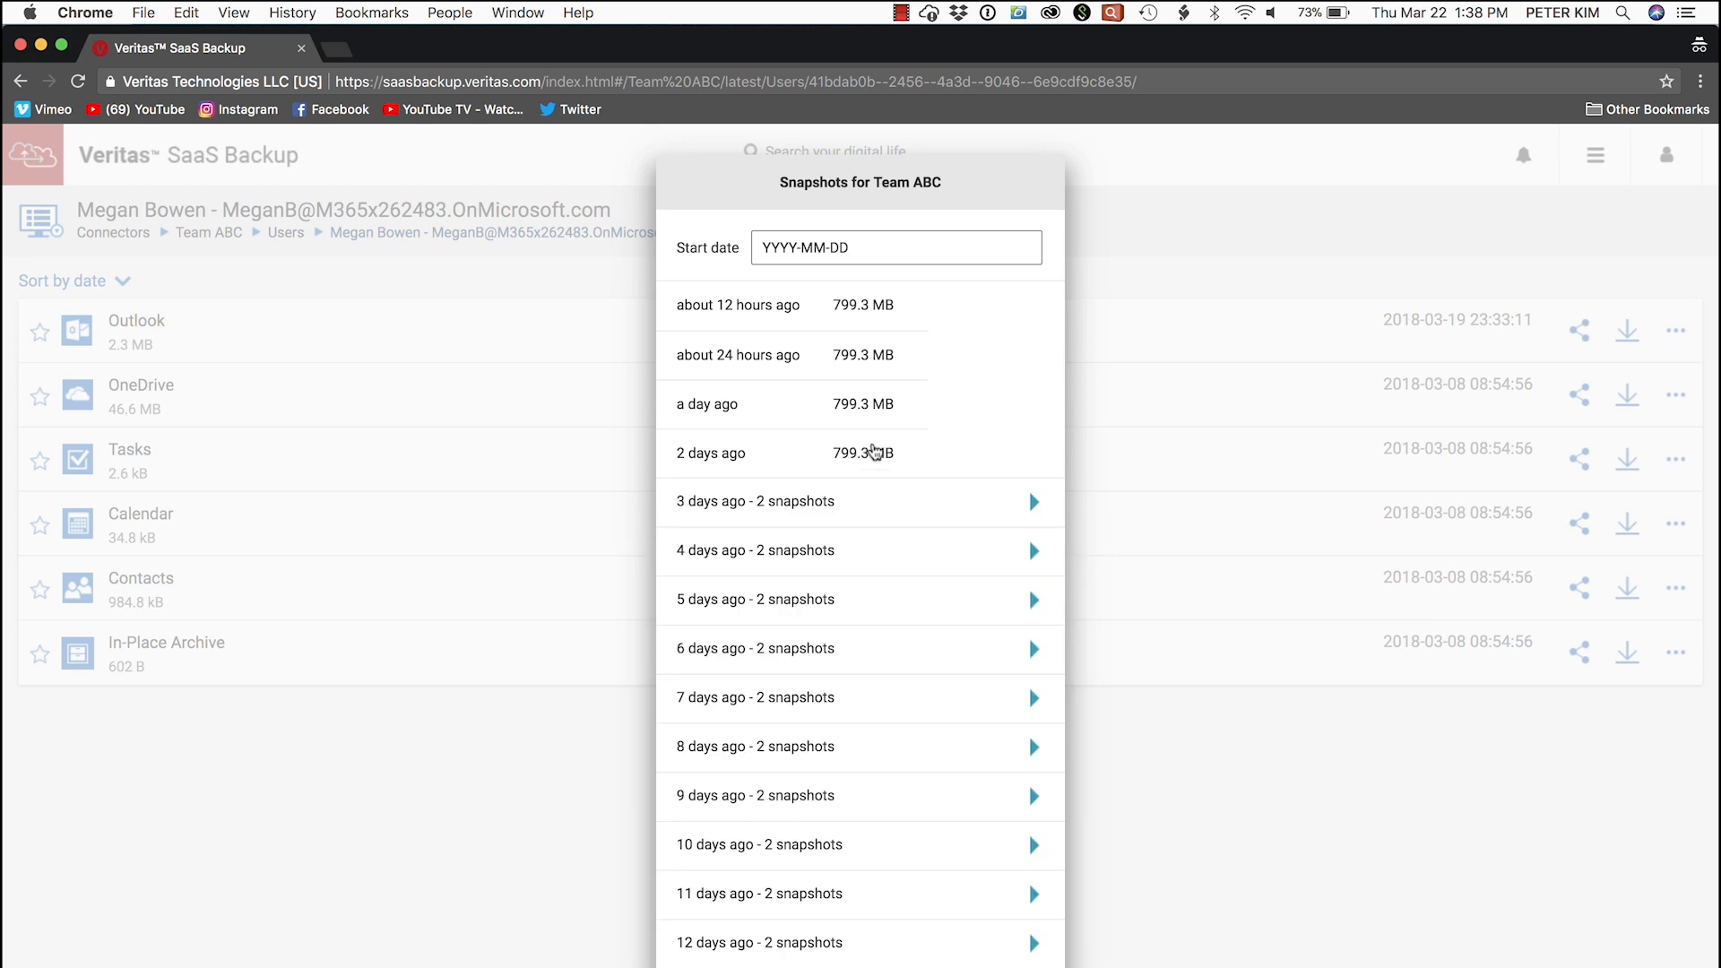
mouse_move(747, 511)
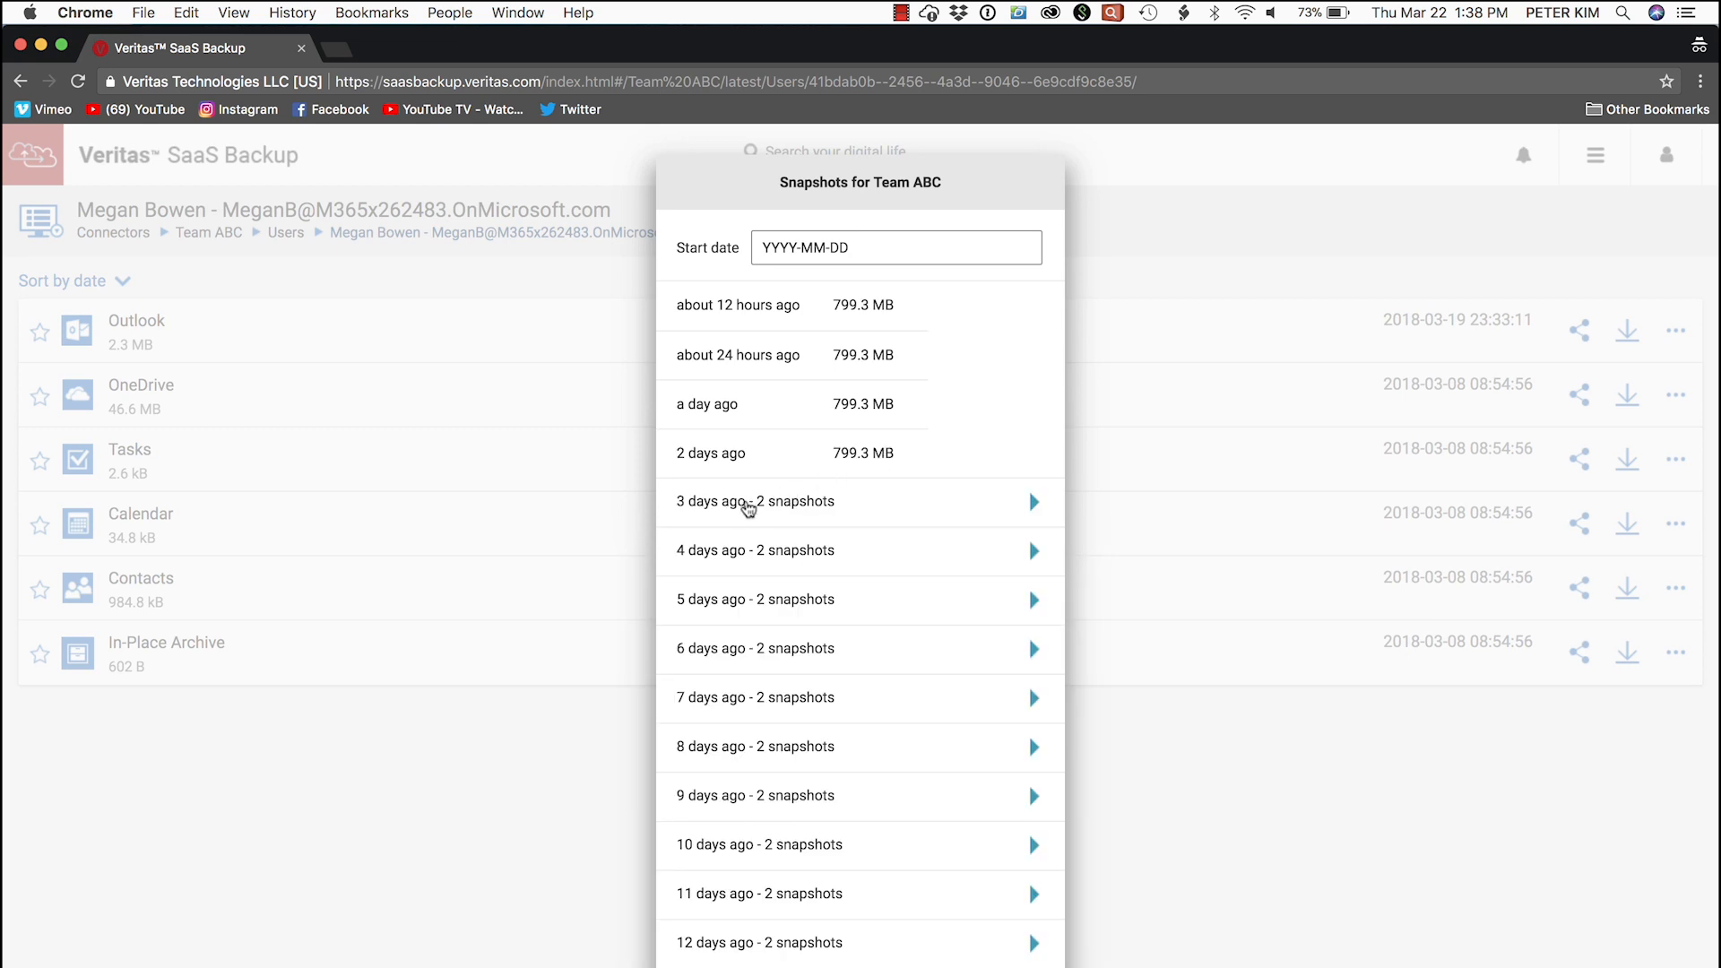